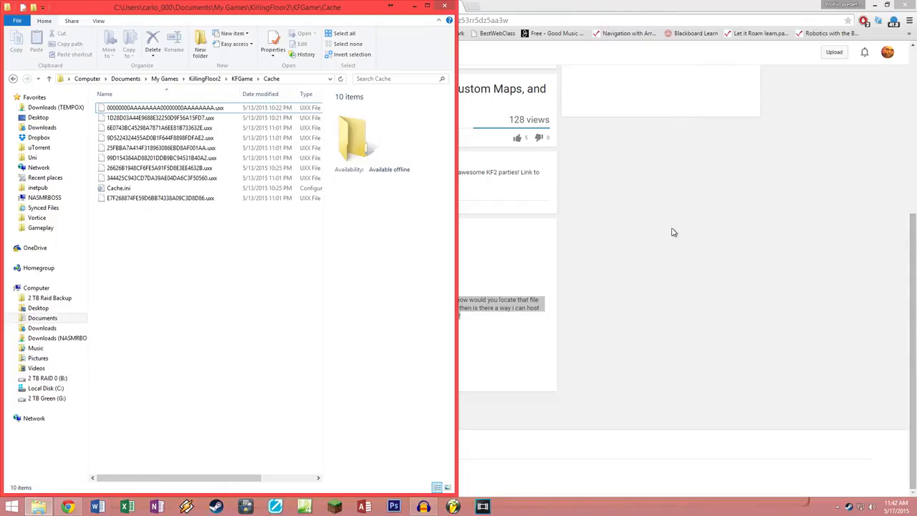
{"action": "mouse_move", "coordinate": [651, 218]}
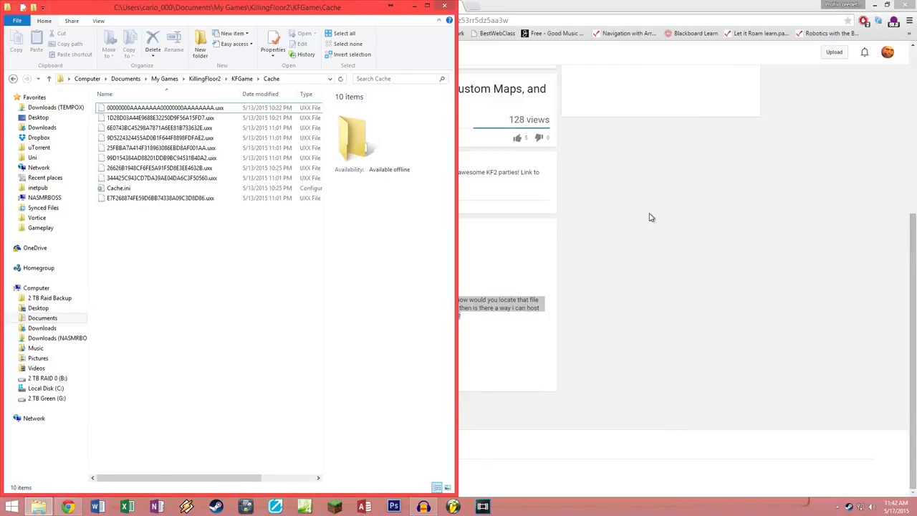
{"action": "mouse_move", "coordinate": [642, 247]}
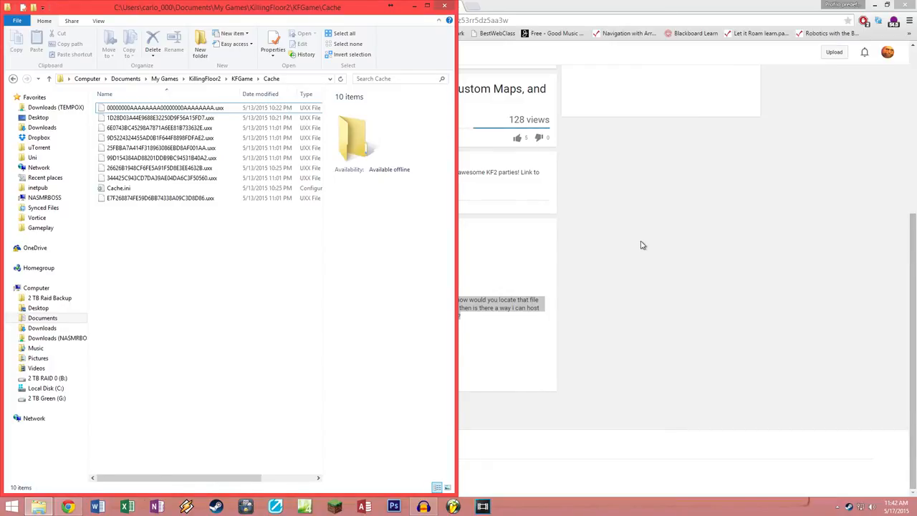
{"action": "mouse_move", "coordinate": [648, 232]}
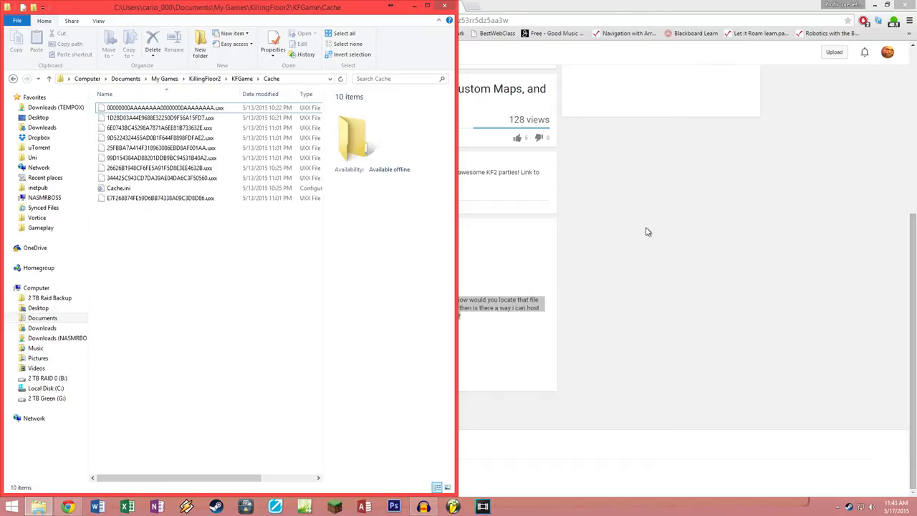
{"action": "mouse_move", "coordinate": [300, 345]}
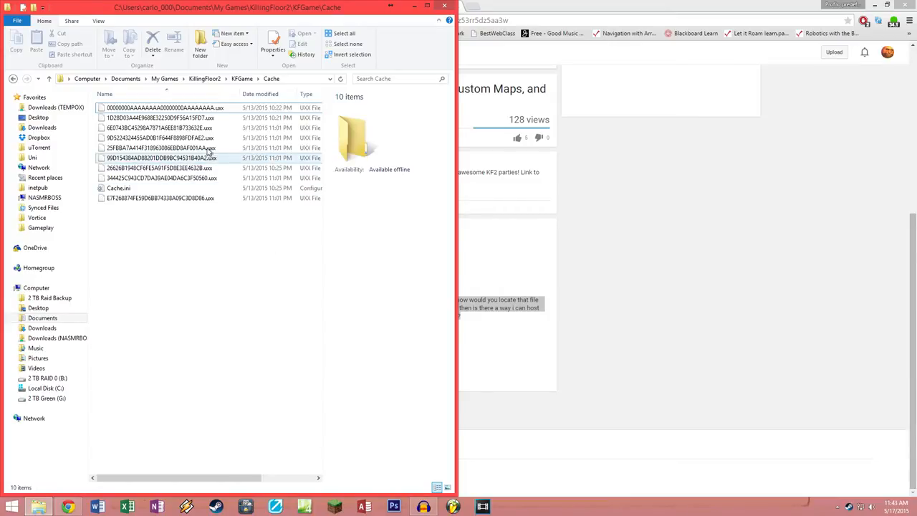
Browse from Documents through My Games, KillingFloor2 and KFGame into the Cache folder
{"action": "left_click", "coordinate": [126, 78]}
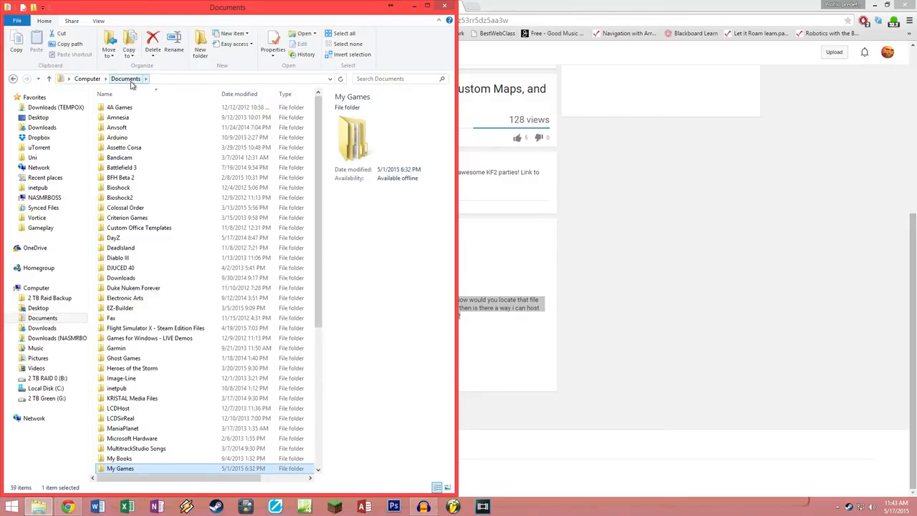
{"action": "scroll", "scroll_direction": "down", "scroll_amount": 3}
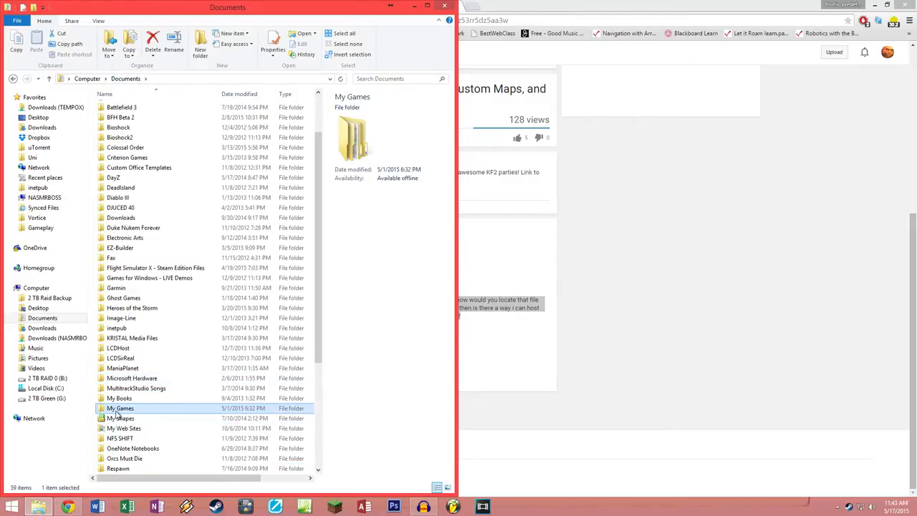
{"action": "double_click", "coordinate": [121, 407]}
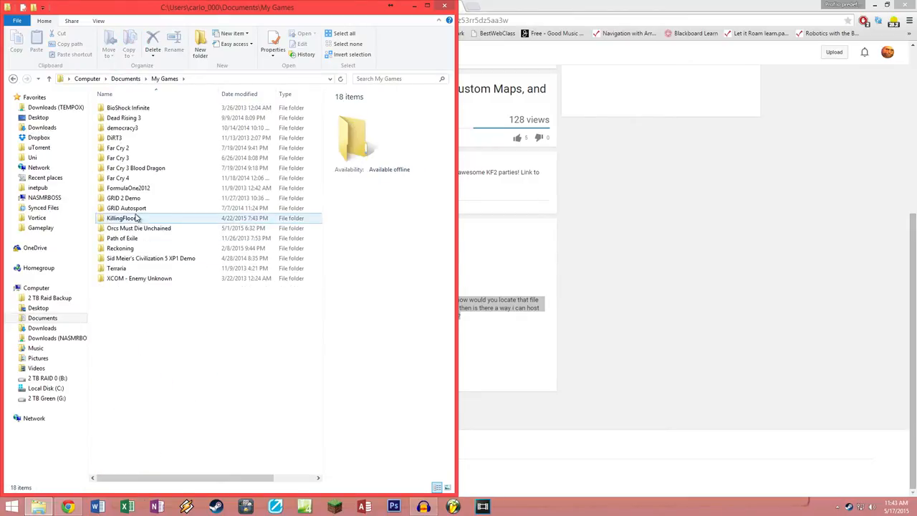
{"action": "double_click", "coordinate": [121, 218]}
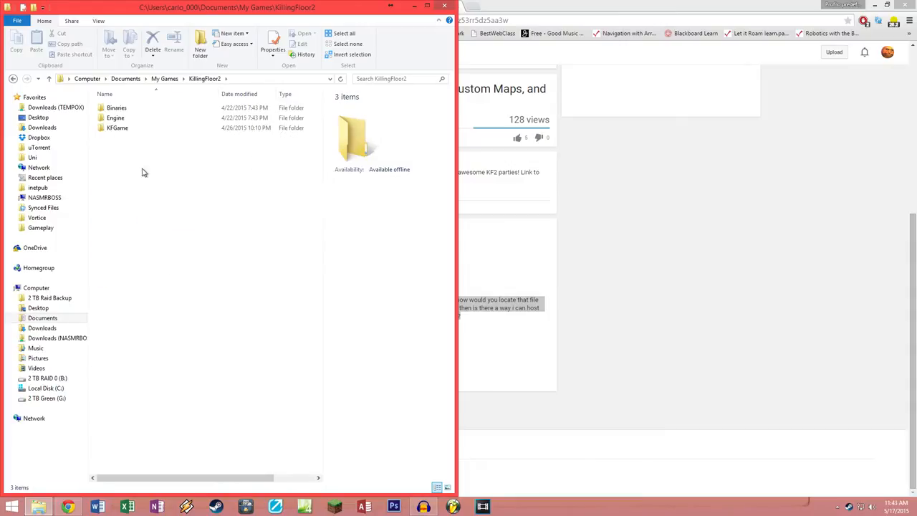
{"action": "double_click", "coordinate": [118, 127]}
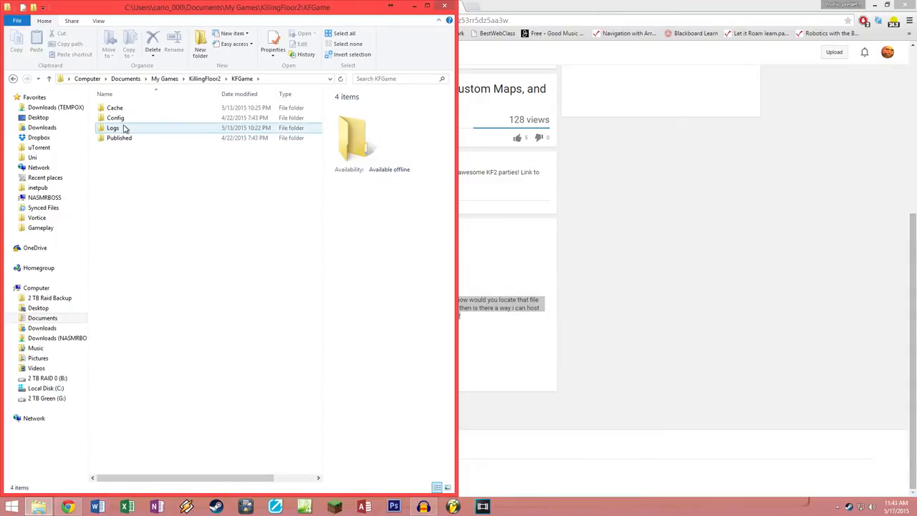
{"action": "left_click", "coordinate": [114, 108]}
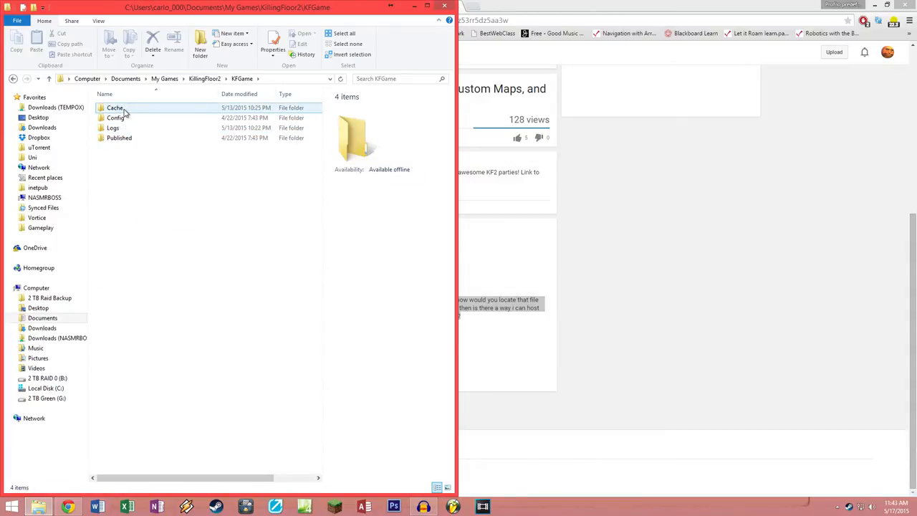
{"action": "double_click", "coordinate": [114, 108]}
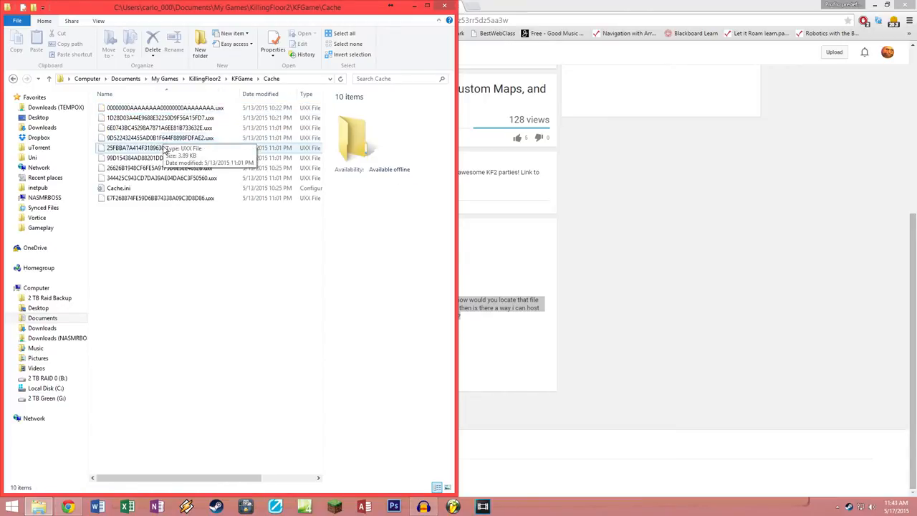
Open Cache.ini in Notepad beside the Cache folder listing
{"action": "left_click", "coordinate": [164, 178]}
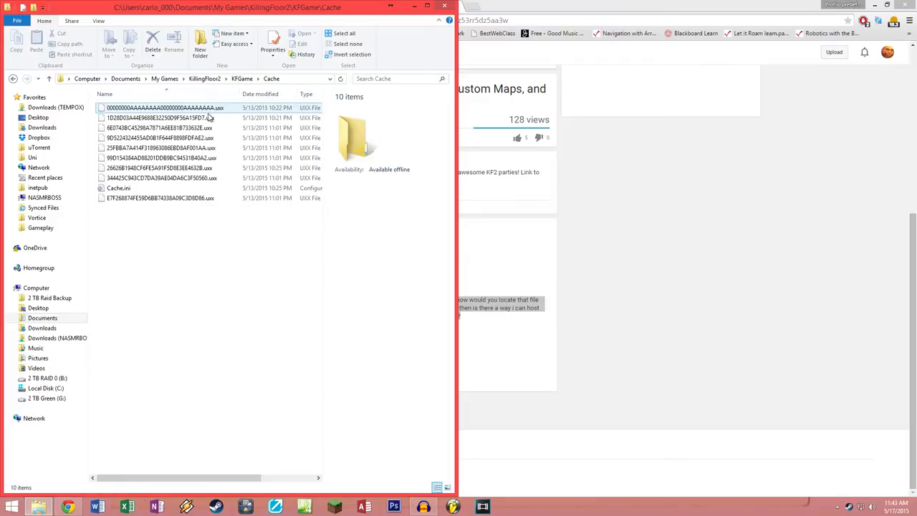
{"action": "left_click", "coordinate": [161, 168]}
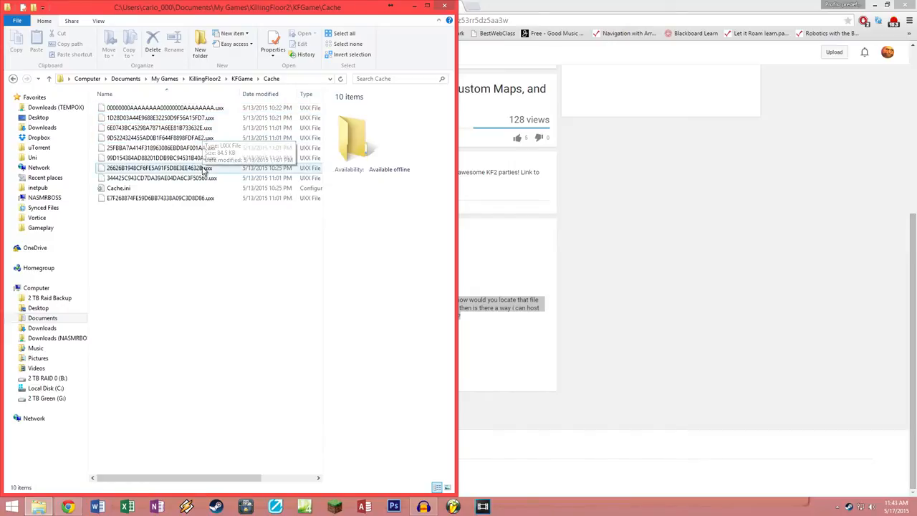
{"action": "double_click", "coordinate": [118, 188]}
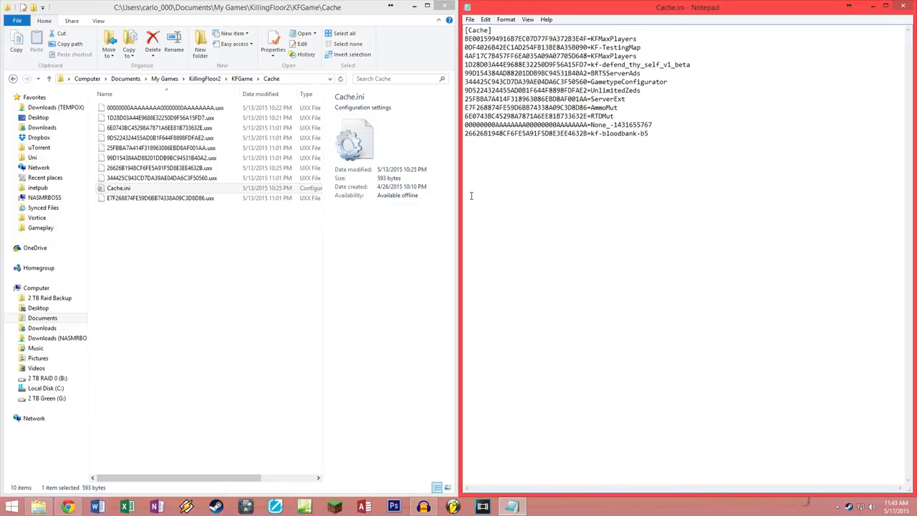
Match the kf-defend_thy_self_v1_beta hash in Cache.ini to its cache file in the folder
{"action": "double_click", "coordinate": [676, 64]}
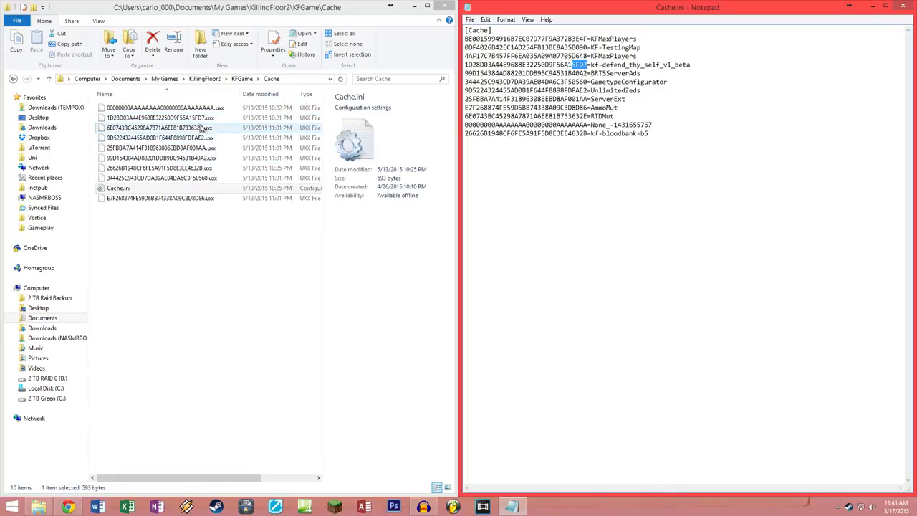
{"action": "left_click", "coordinate": [158, 118]}
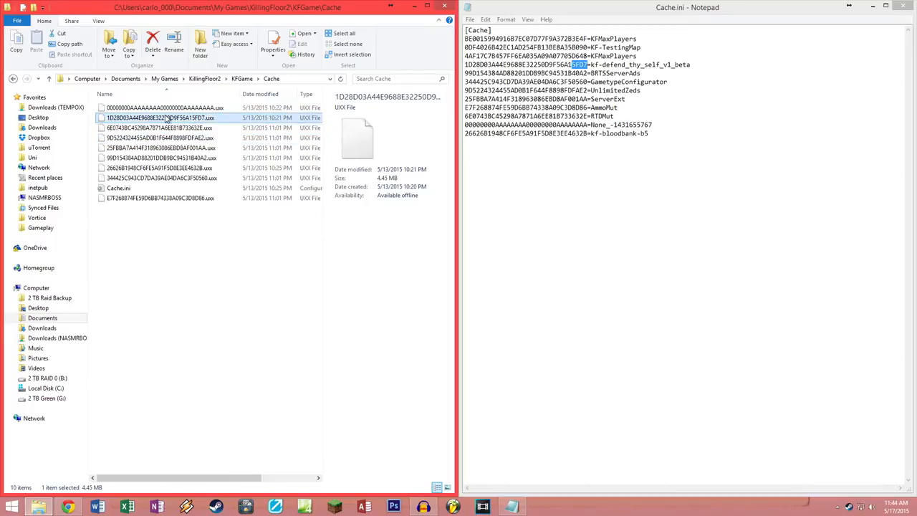
{"action": "mouse_move", "coordinate": [206, 120]}
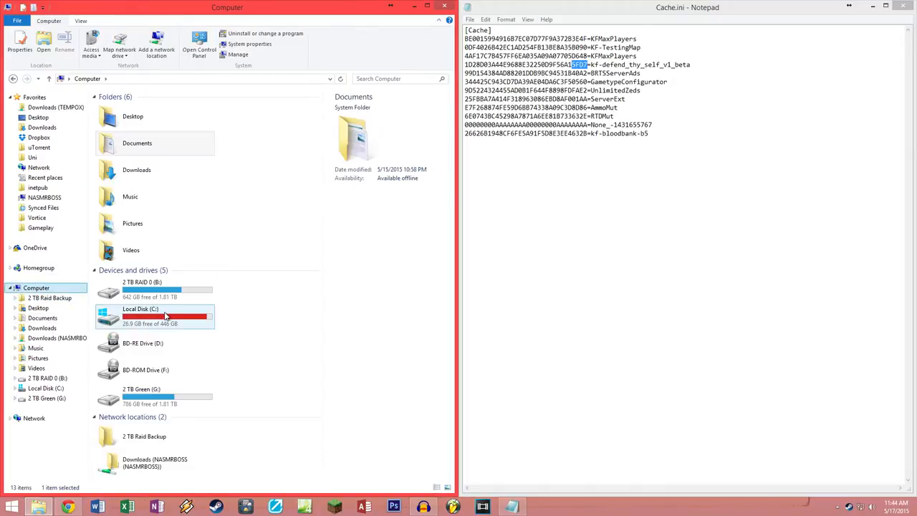
Browse C:\Program Files (x86)\Steam\steamapps toward the Killing Floor 2 BrewedPC Maps folder
{"action": "double_click", "coordinate": [140, 317]}
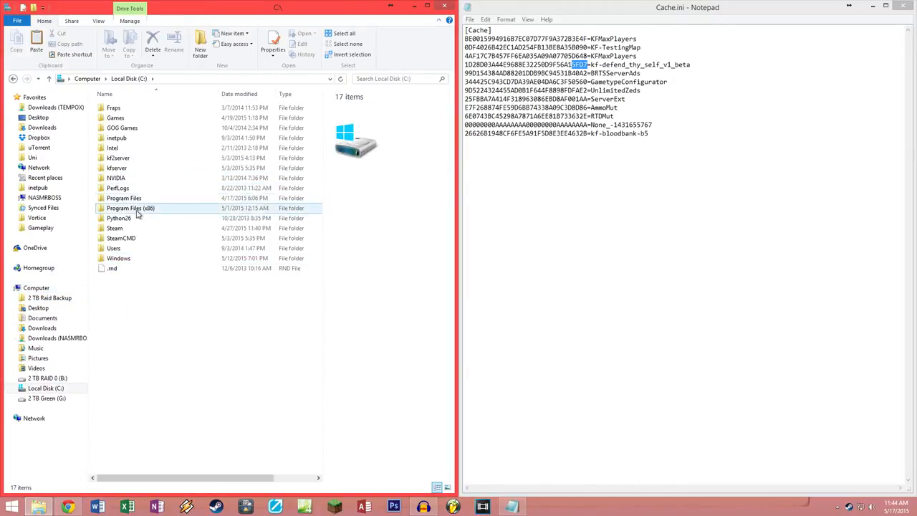
{"action": "double_click", "coordinate": [130, 208]}
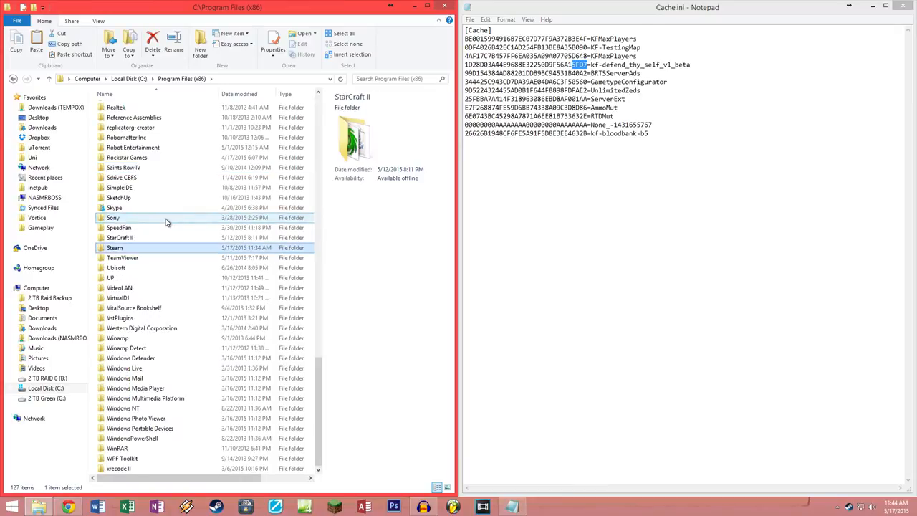
{"action": "double_click", "coordinate": [114, 247]}
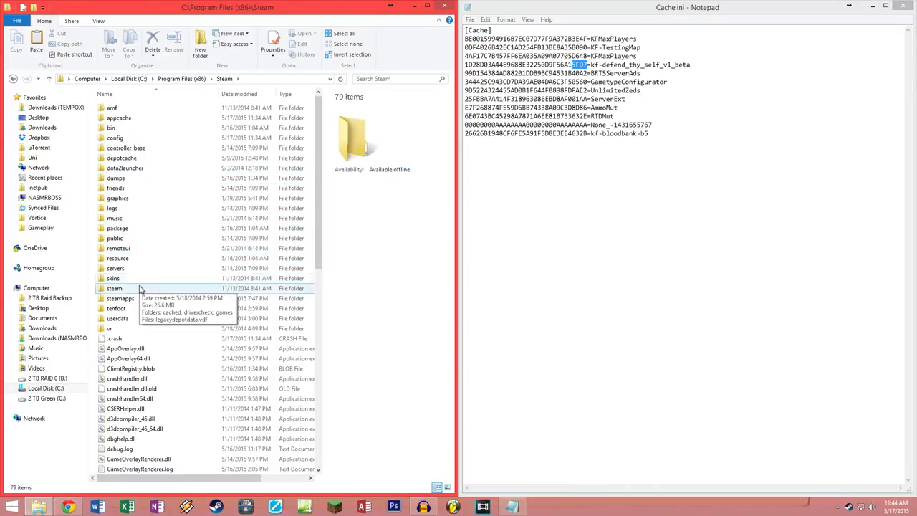
{"action": "double_click", "coordinate": [121, 298]}
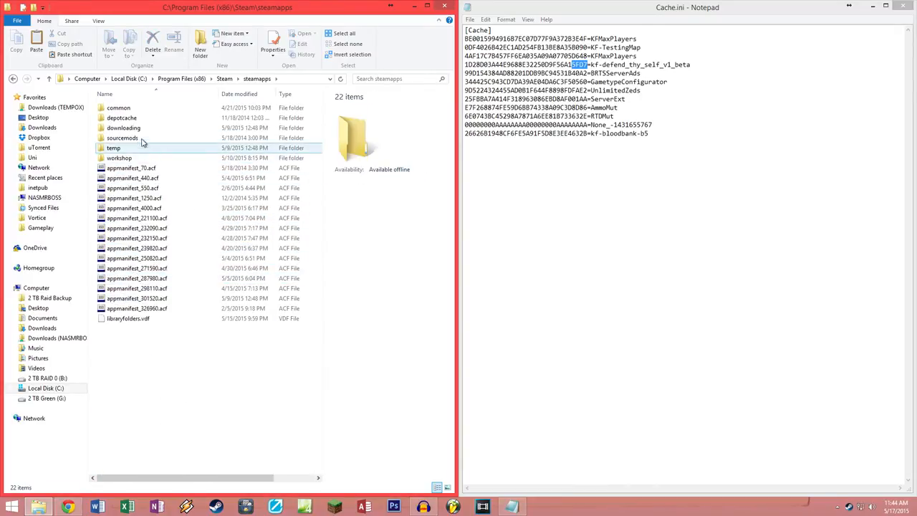
{"action": "left_click", "coordinate": [123, 138]}
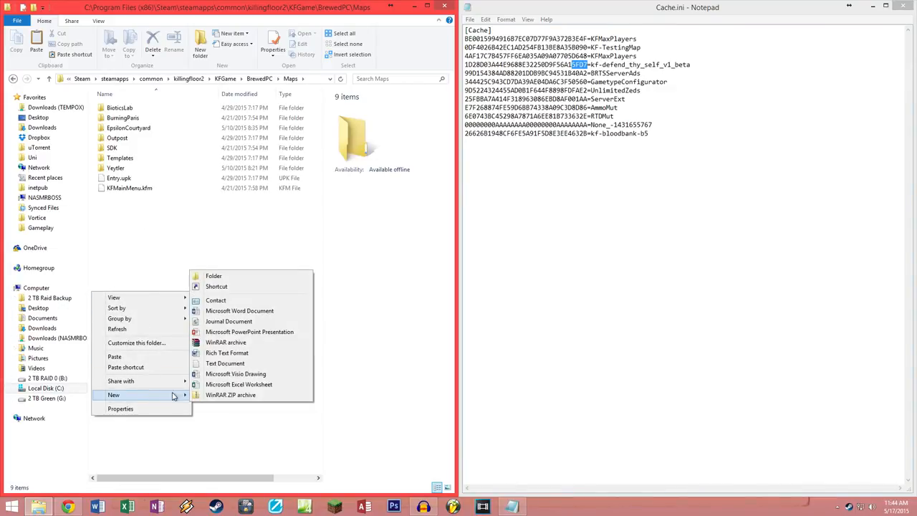
Create a Defend_thy_self_v1_beta folder in the Steam Maps folder and enter it
{"action": "left_click", "coordinate": [213, 275]}
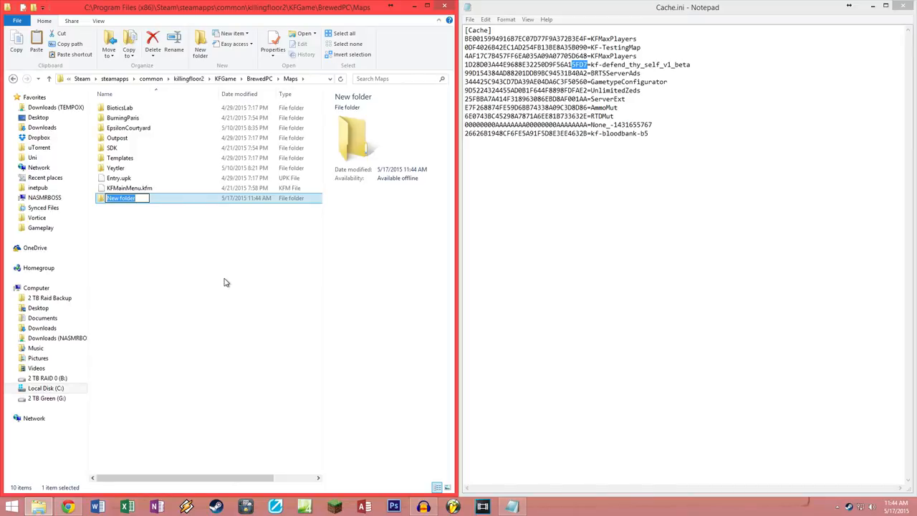
{"action": "type", "text": "Defend_thy_self-"}
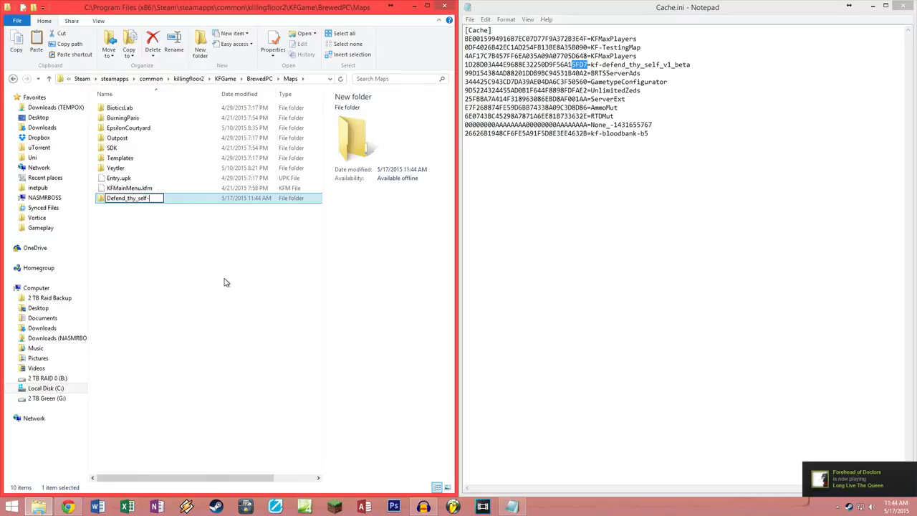
{"action": "key", "text": "backspace"}
{"action": "type", "text": "_v1_beta"}
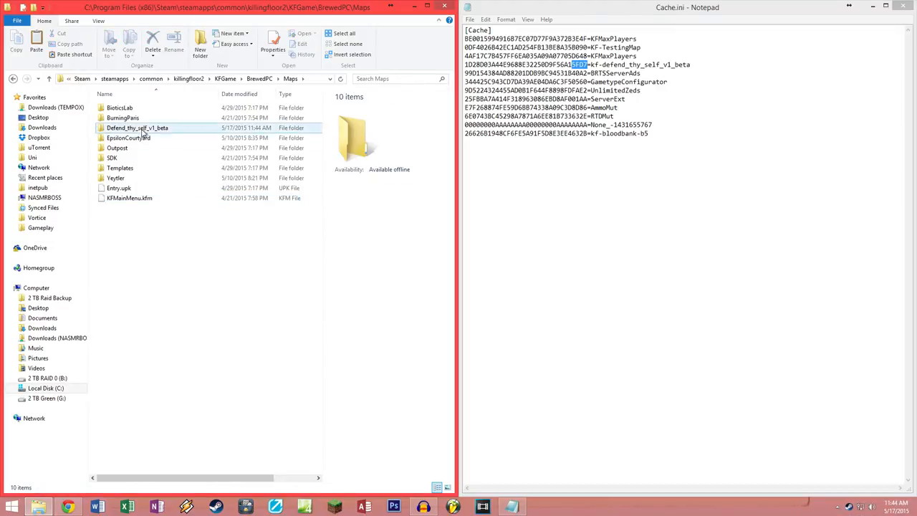
{"action": "left_click", "coordinate": [129, 137]}
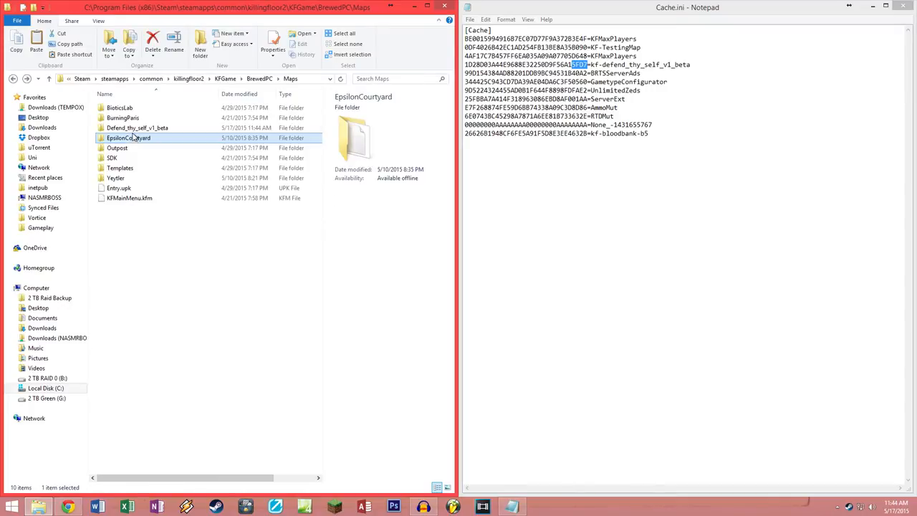
{"action": "double_click", "coordinate": [138, 127]}
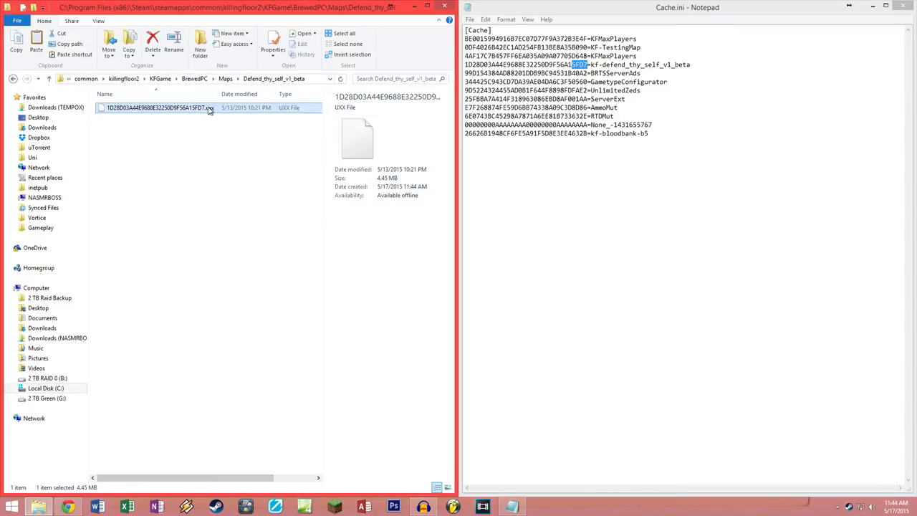
Rename the cached file to kf-defend_thy_self_v1_beta.kfm, accepting the extension change
{"action": "double_click", "coordinate": [156, 108]}
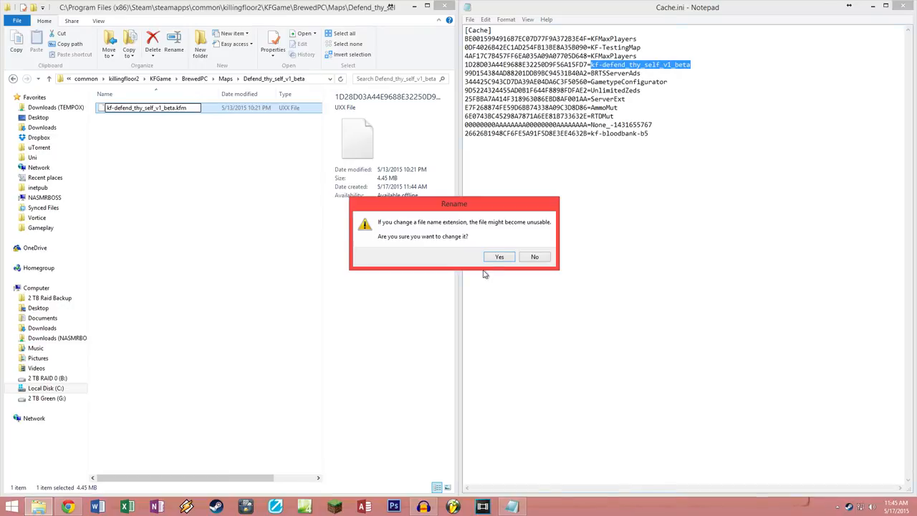
{"action": "left_click", "coordinate": [499, 257]}
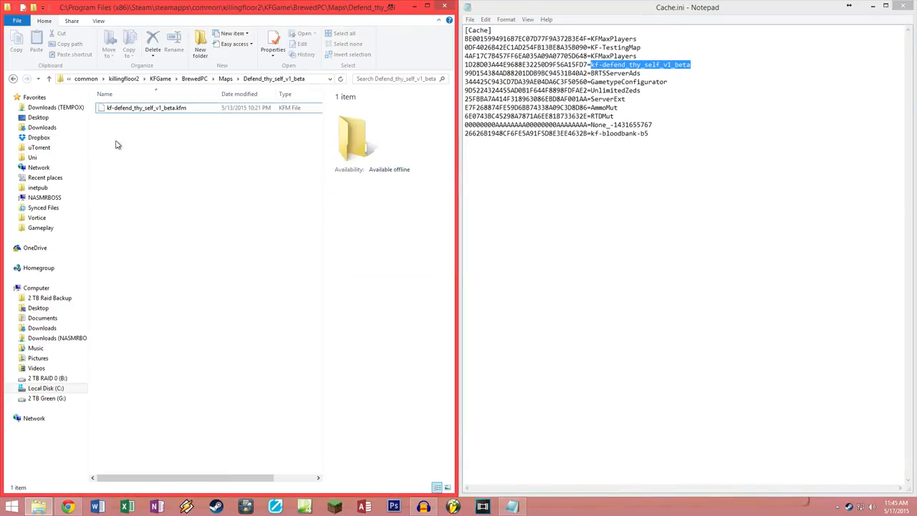
{"action": "left_click", "coordinate": [163, 108]}
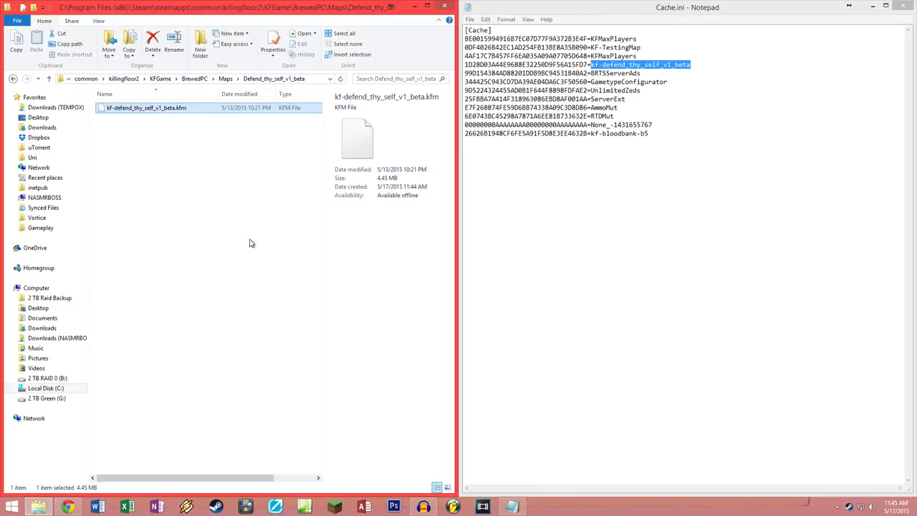
{"action": "mouse_move", "coordinate": [255, 235]}
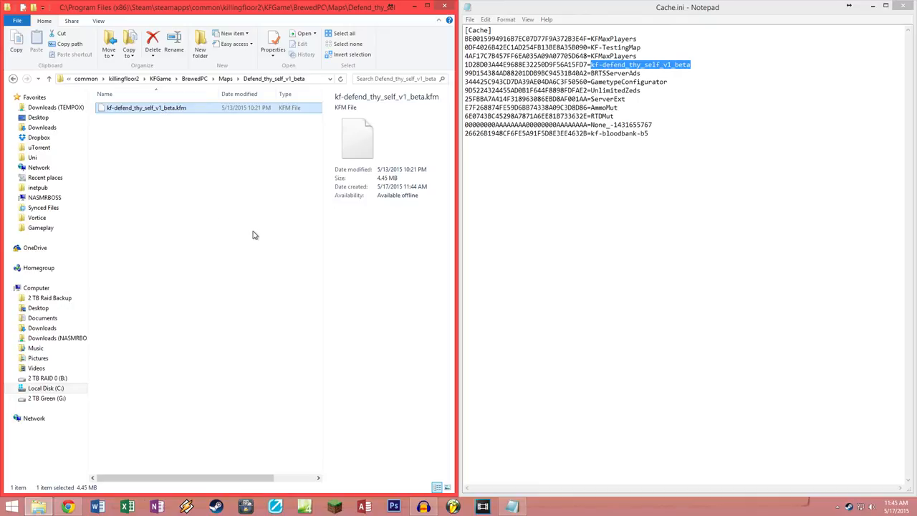
{"action": "mouse_move", "coordinate": [261, 229]}
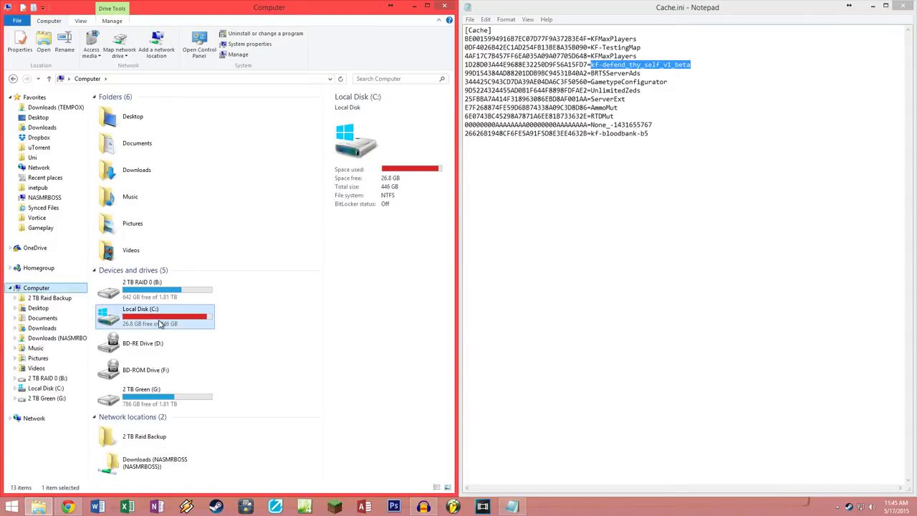
Visit the KFServer BrewedPC Maps folder on C:, then return to the Steam map folder
{"action": "double_click", "coordinate": [141, 315]}
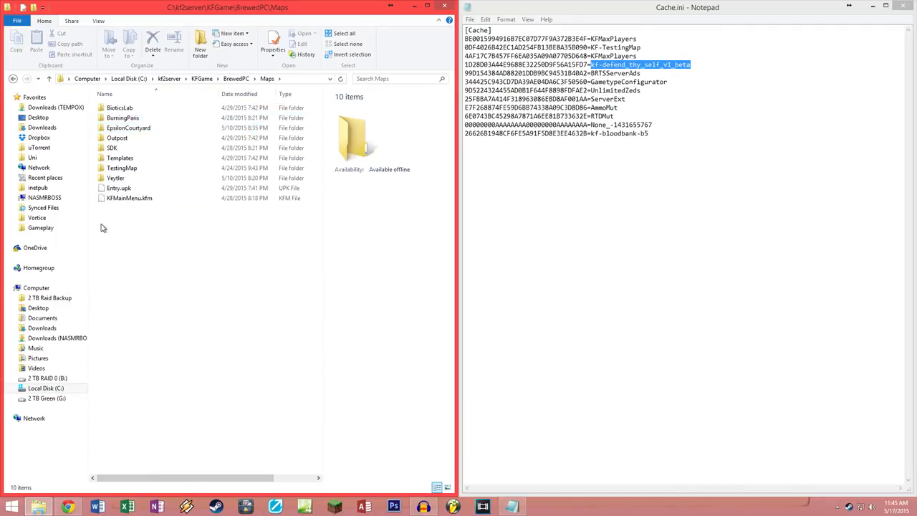
{"action": "mouse_move", "coordinate": [137, 232]}
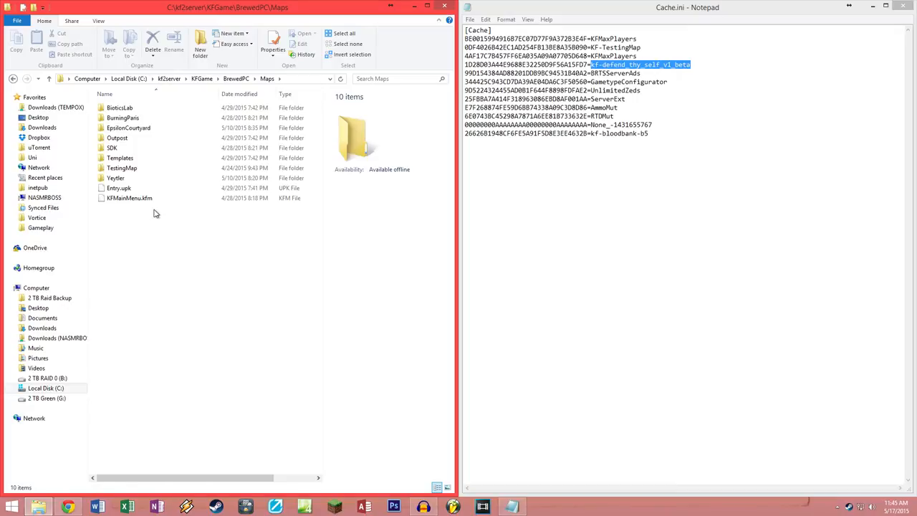
{"action": "left_click", "coordinate": [13, 79]}
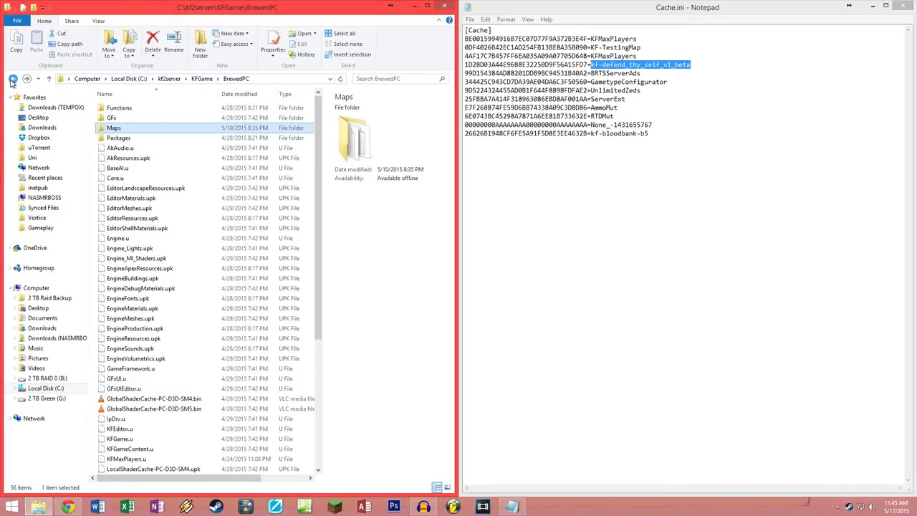
{"action": "left_click", "coordinate": [13, 79]}
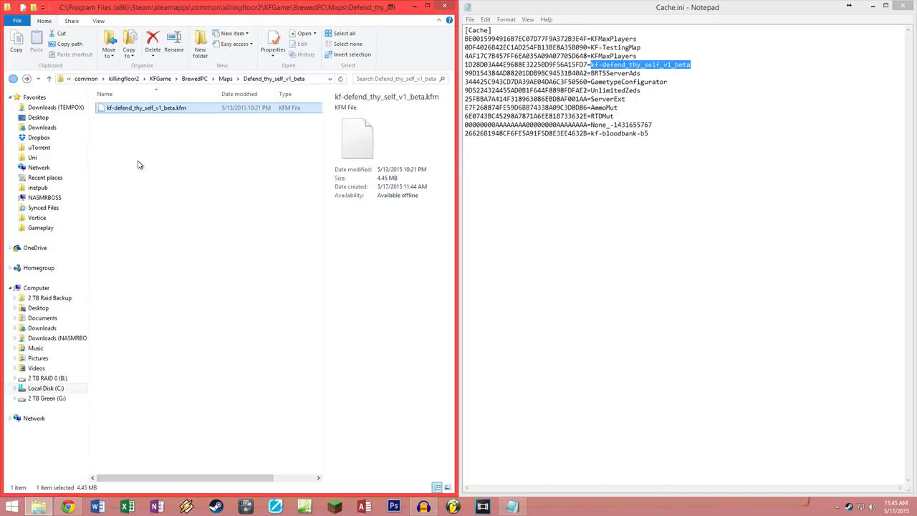
{"action": "mouse_move", "coordinate": [263, 165]}
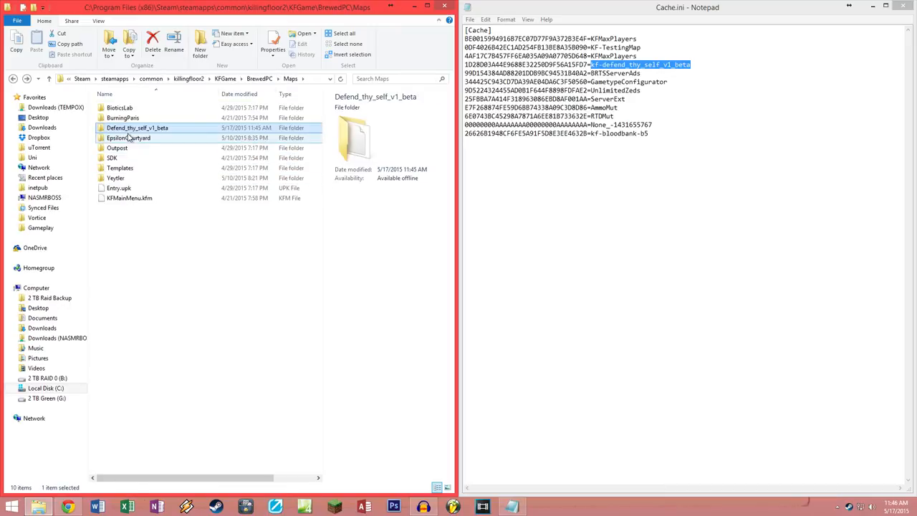
{"action": "mouse_move", "coordinate": [136, 128]}
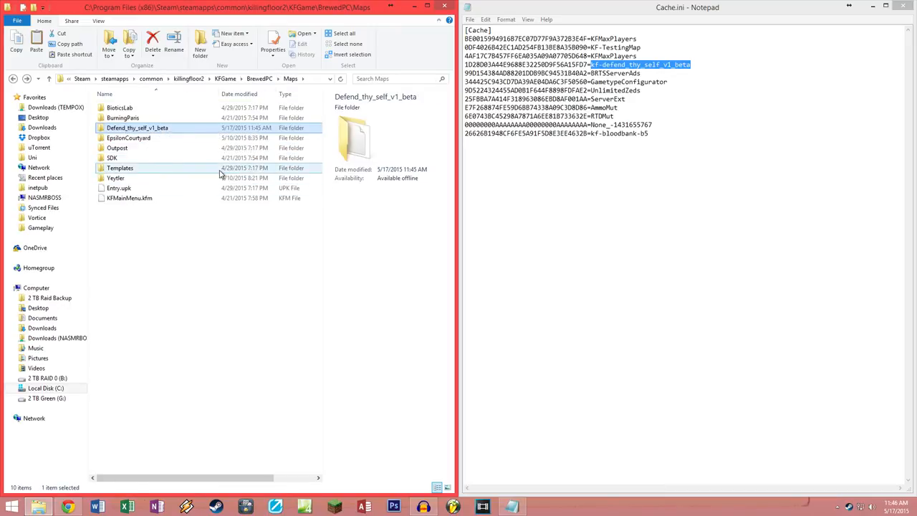
Place the Defend_thy_self_v1_beta folder with its .kfm file into the server's BrewedPC Maps folder
{"action": "left_click", "coordinate": [36, 287]}
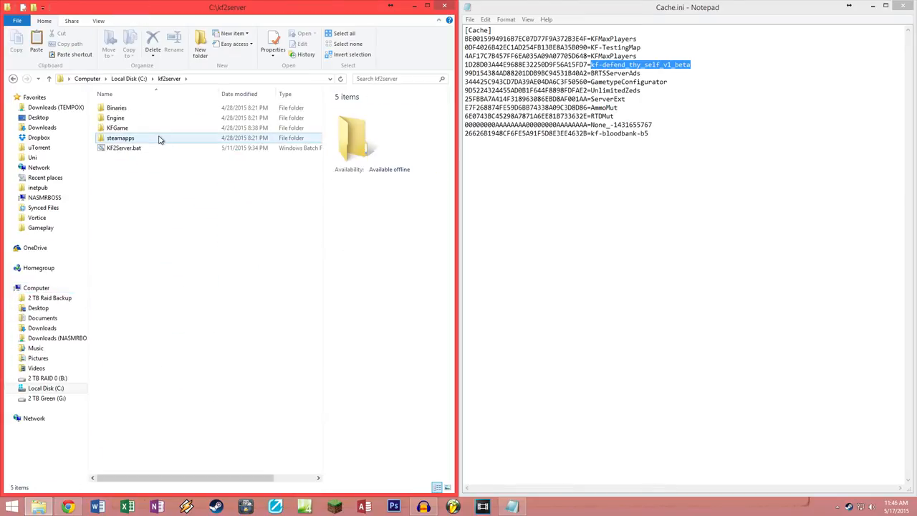
{"action": "double_click", "coordinate": [117, 128]}
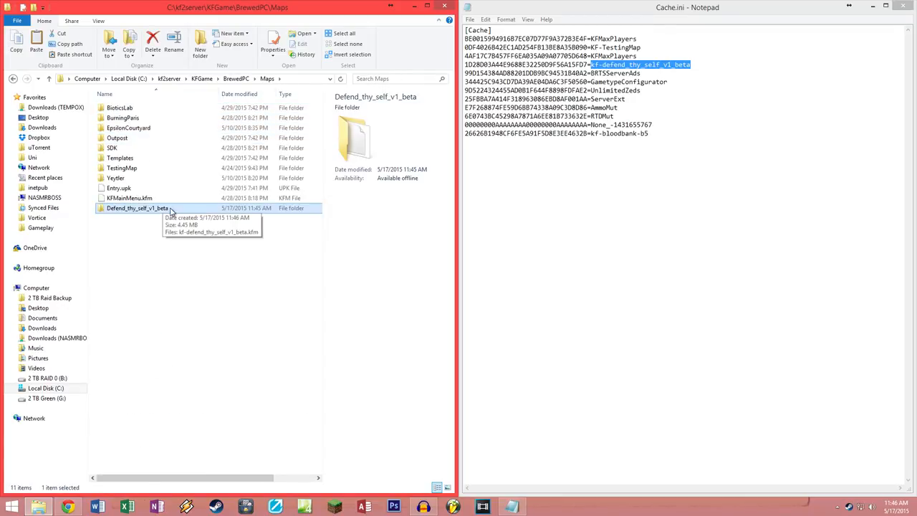
{"action": "mouse_move", "coordinate": [175, 264]}
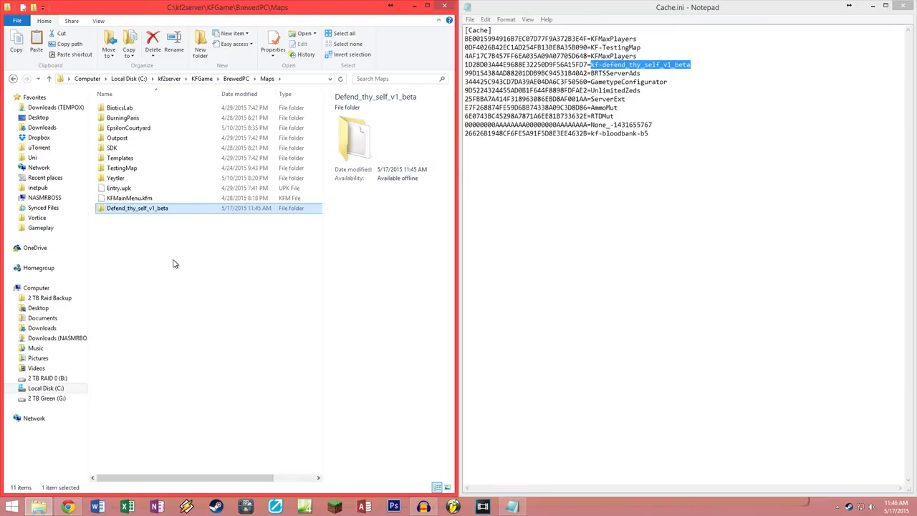